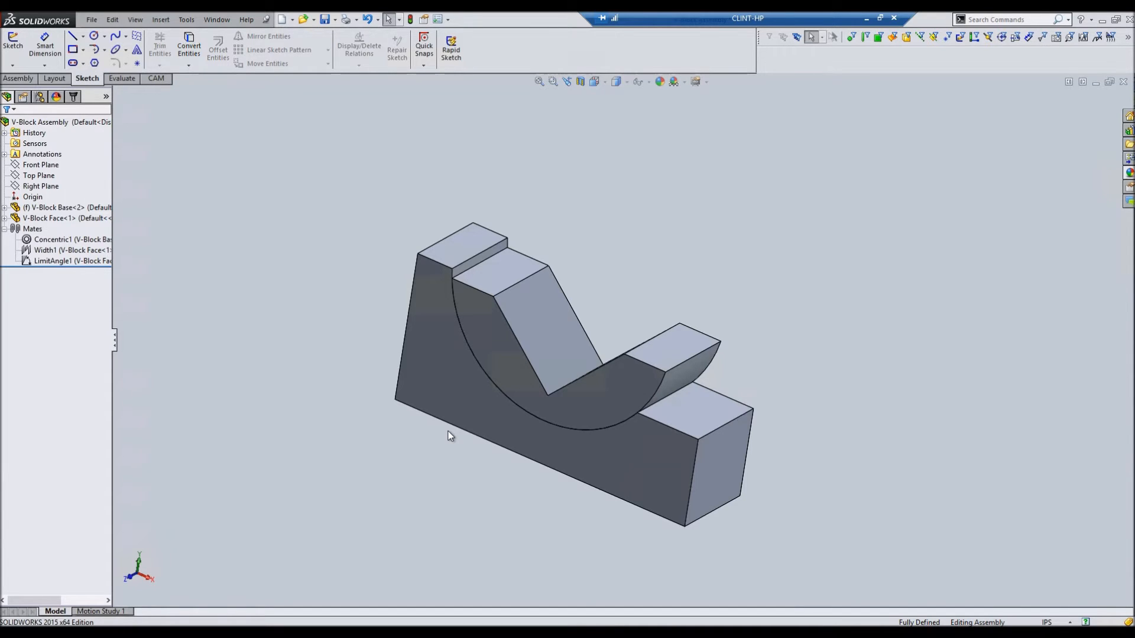
mouse_move(435, 484)
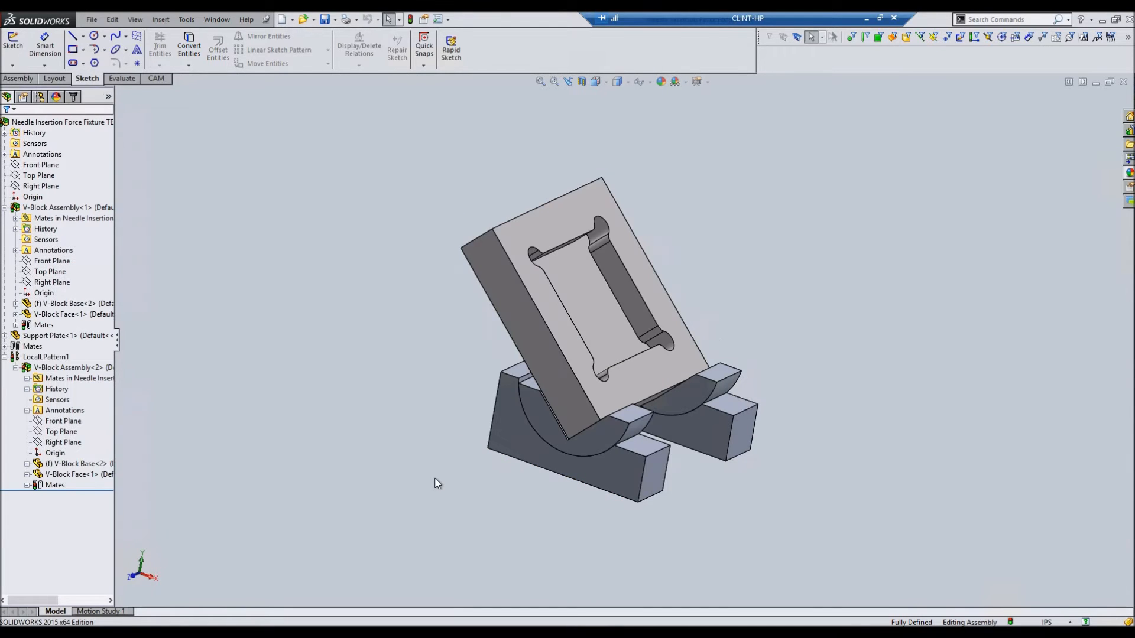
mouse_move(613, 437)
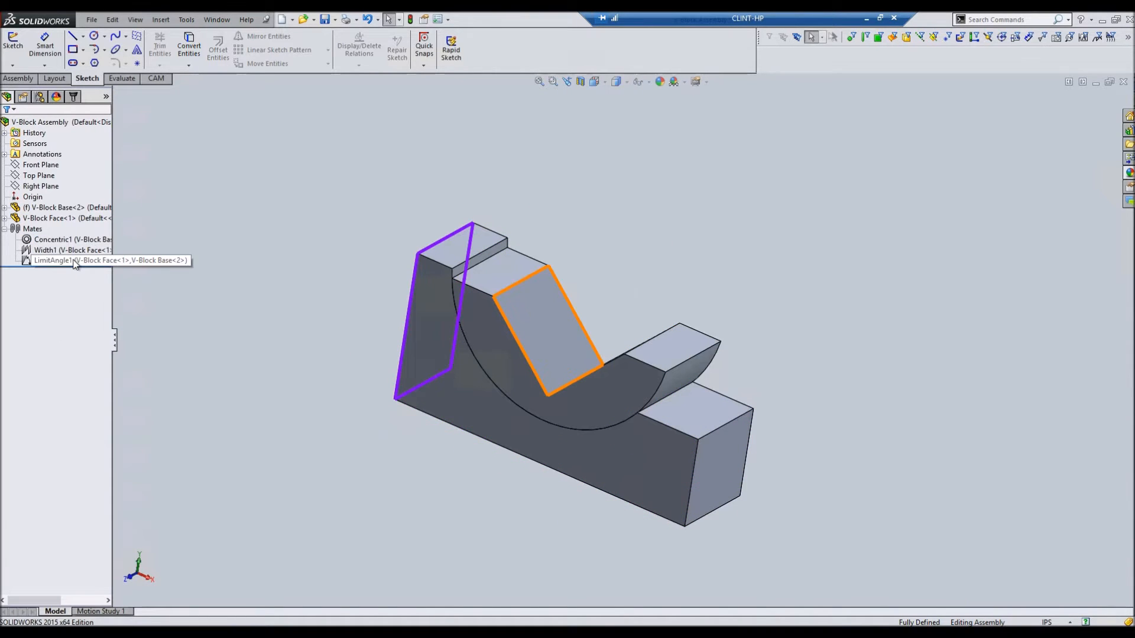
- Inspect the LimitAngle1 mate, then rotate the V-Block Face on its base within its angle limit
left_click(59, 260)
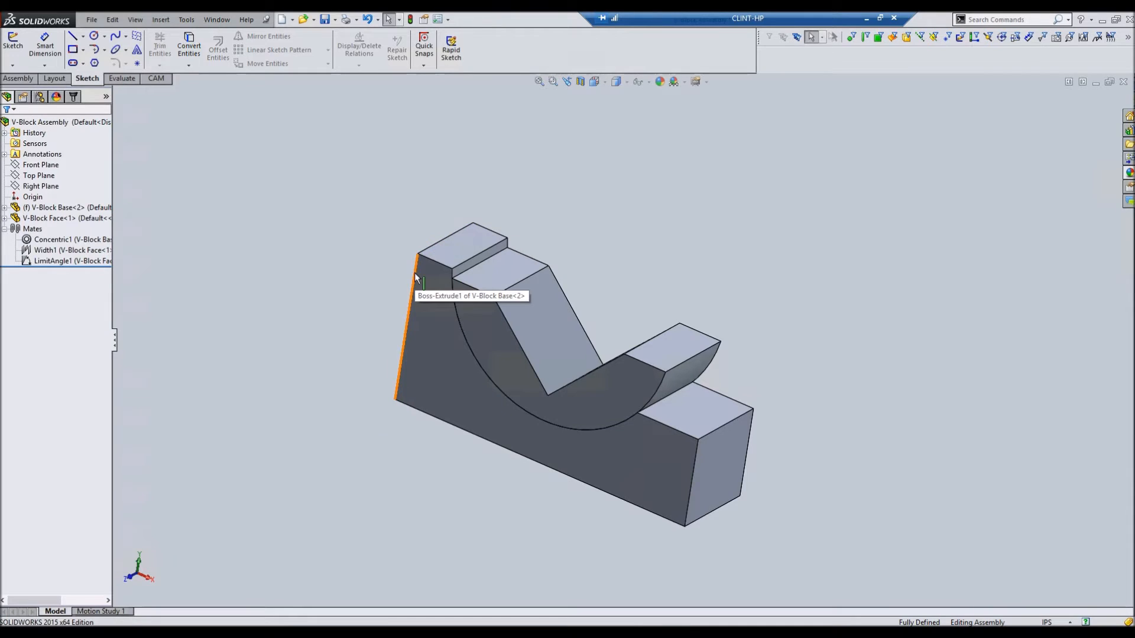
left_click(518, 389)
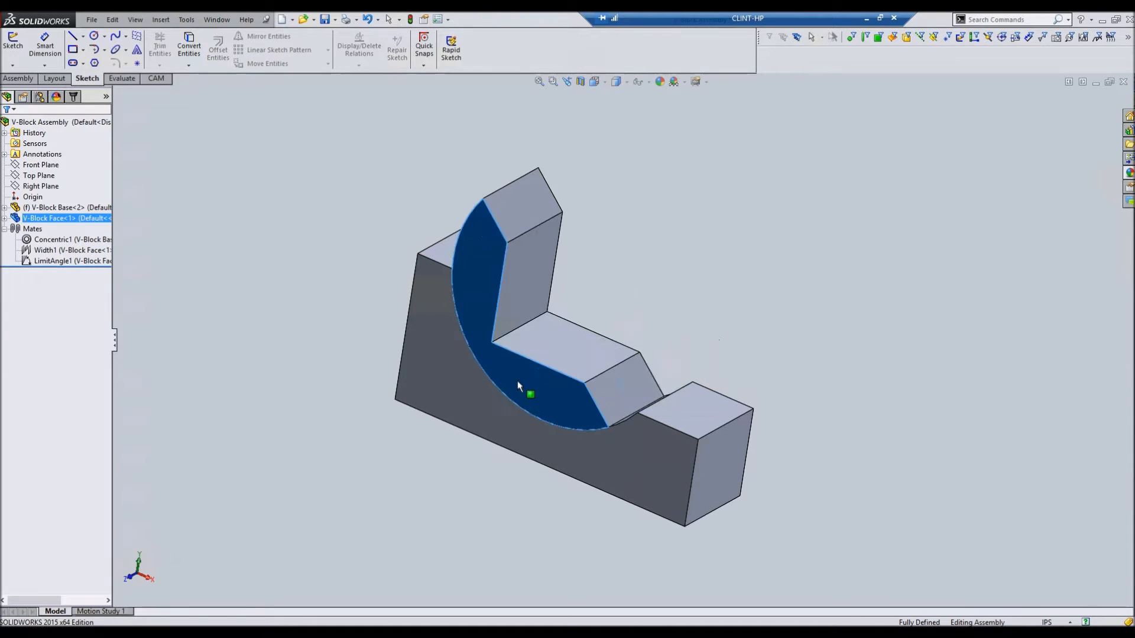
left_click_drag(518, 388, 624, 375)
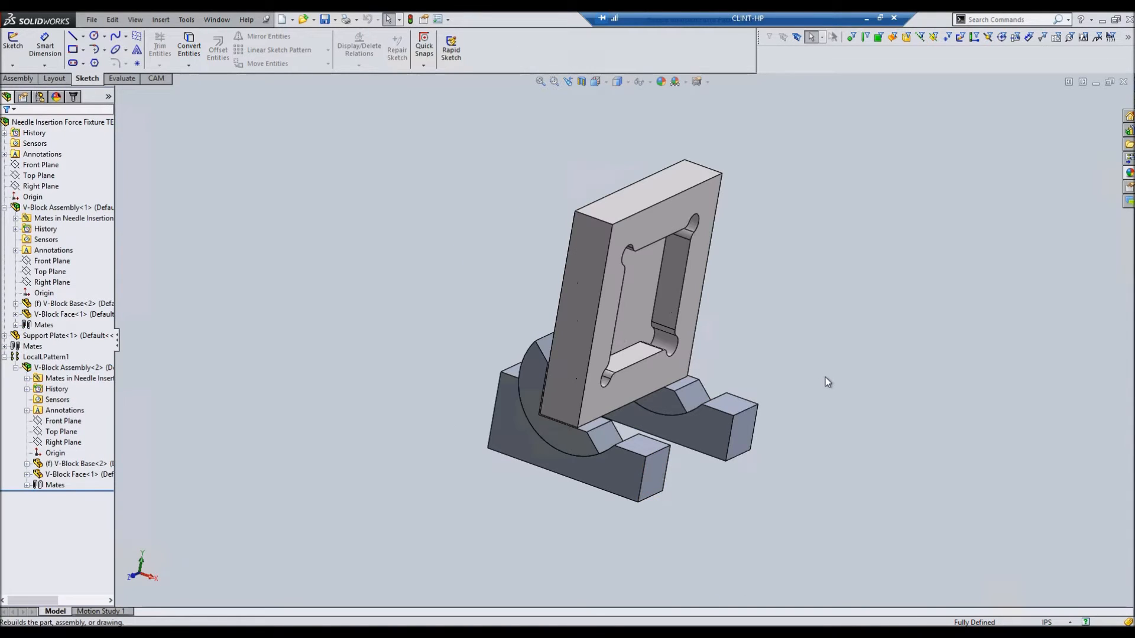
mouse_move(581, 447)
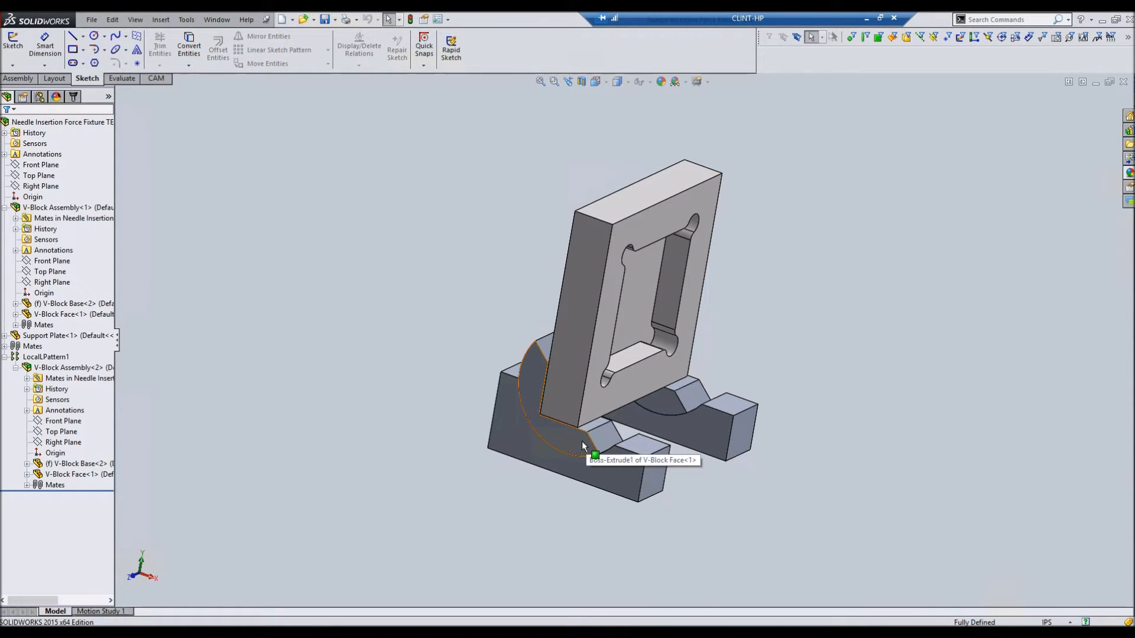
mouse_move(227, 425)
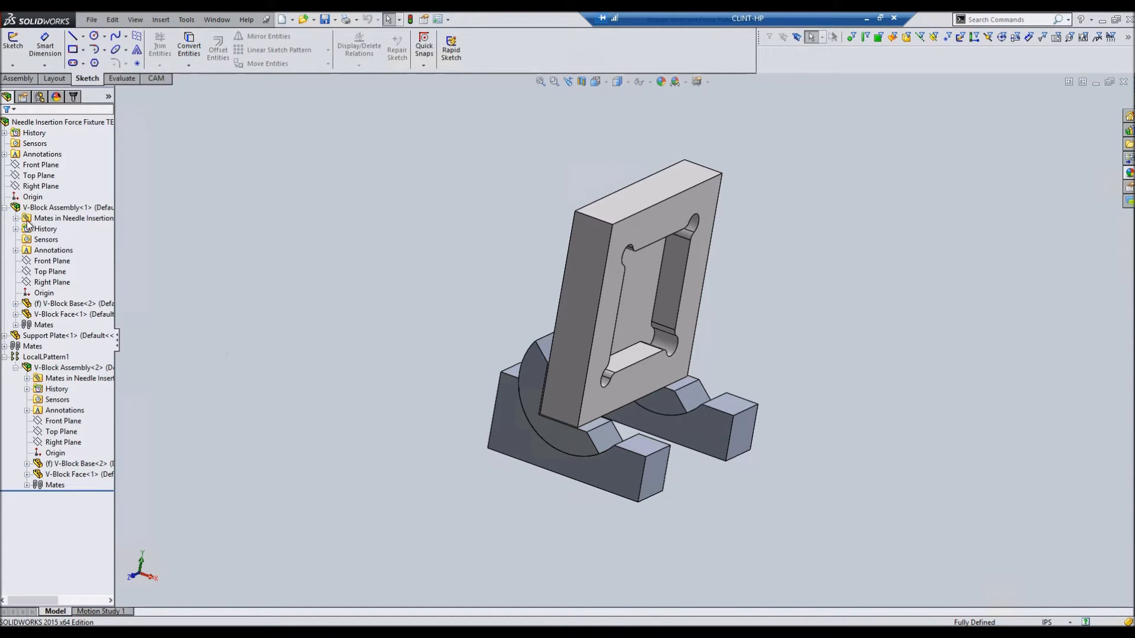
- Set V-Block Assembly<1> to Solve as Flexible via Component Properties and confirm
right_click(45, 207)
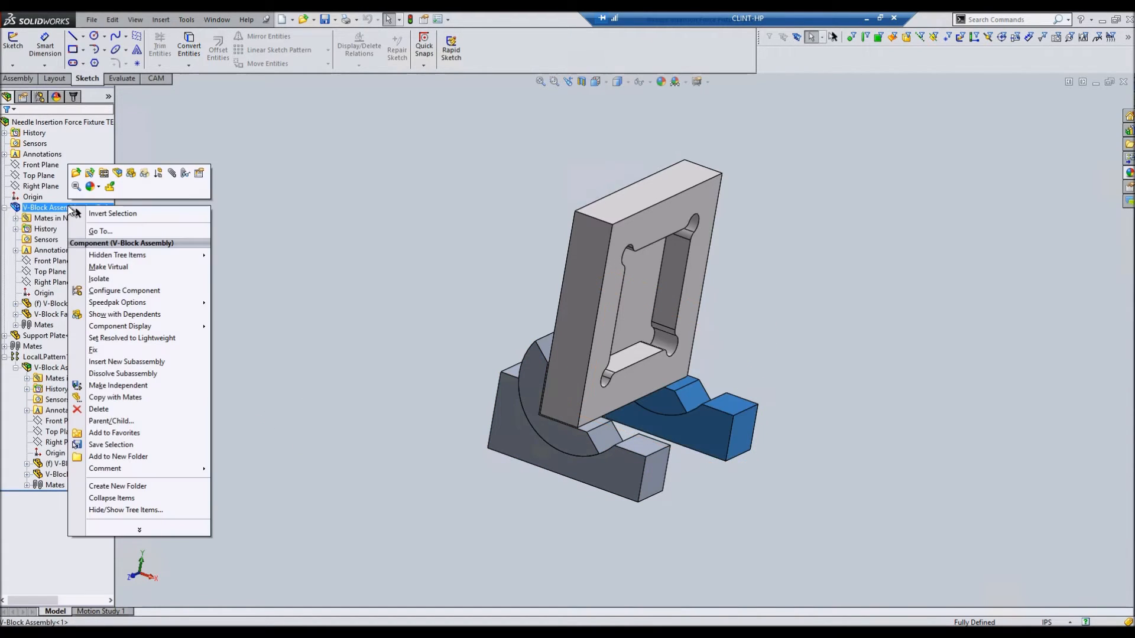
mouse_move(200, 173)
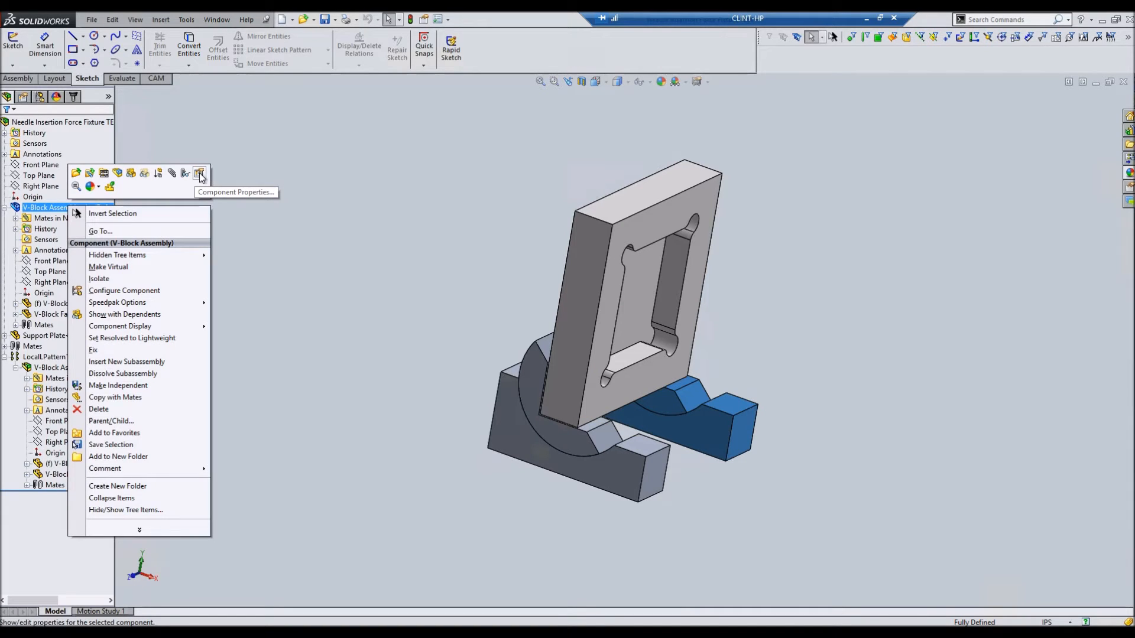
left_click(200, 173)
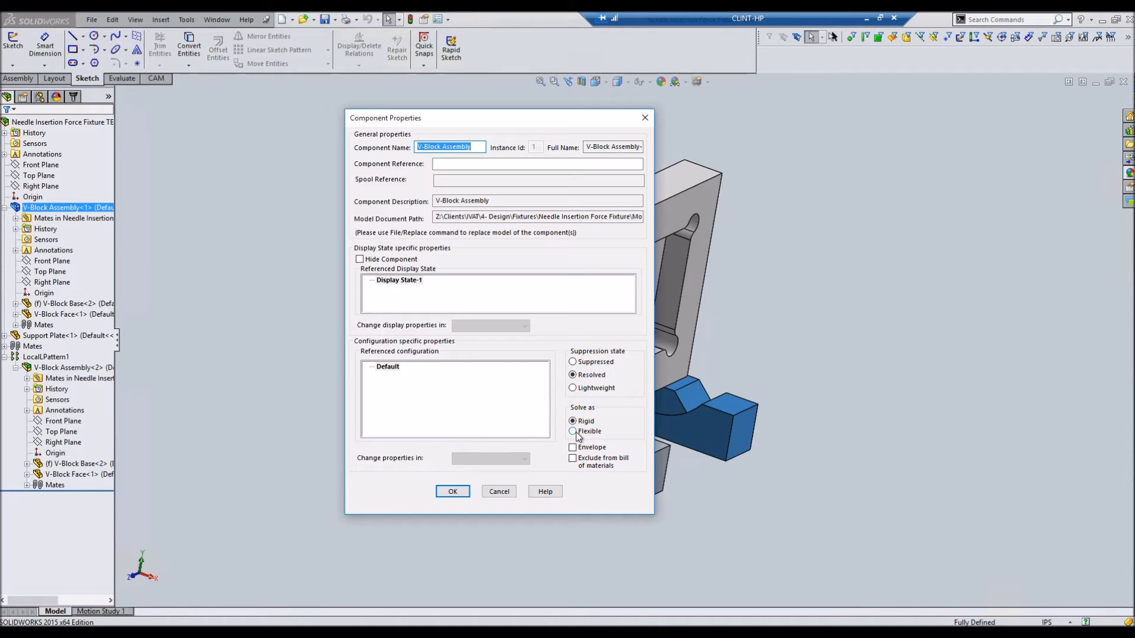
left_click(573, 432)
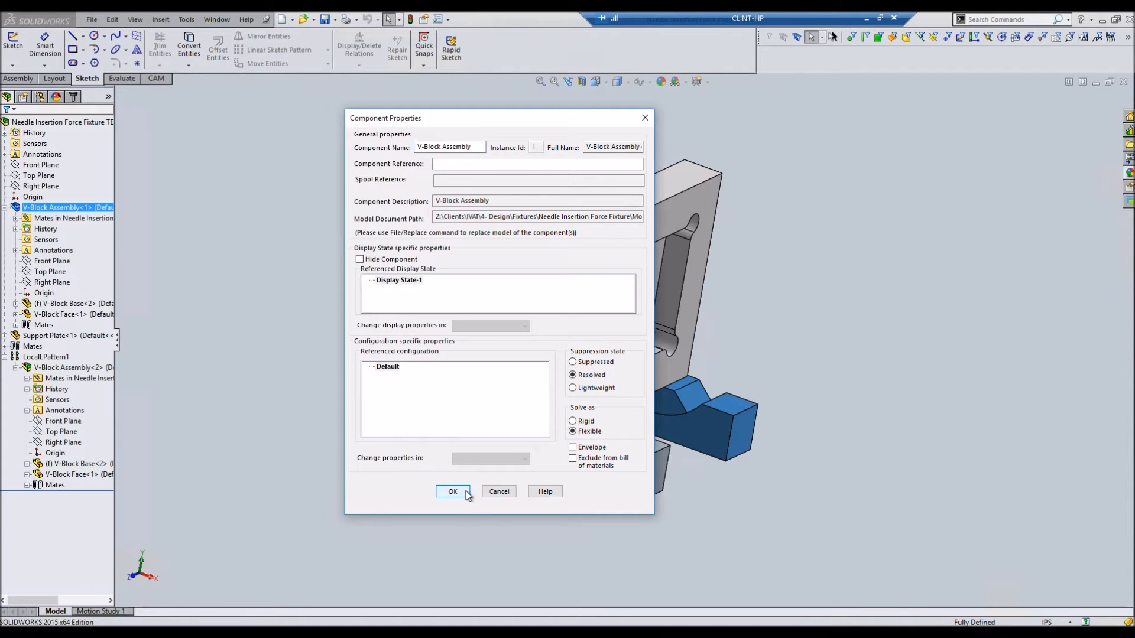
left_click(453, 491)
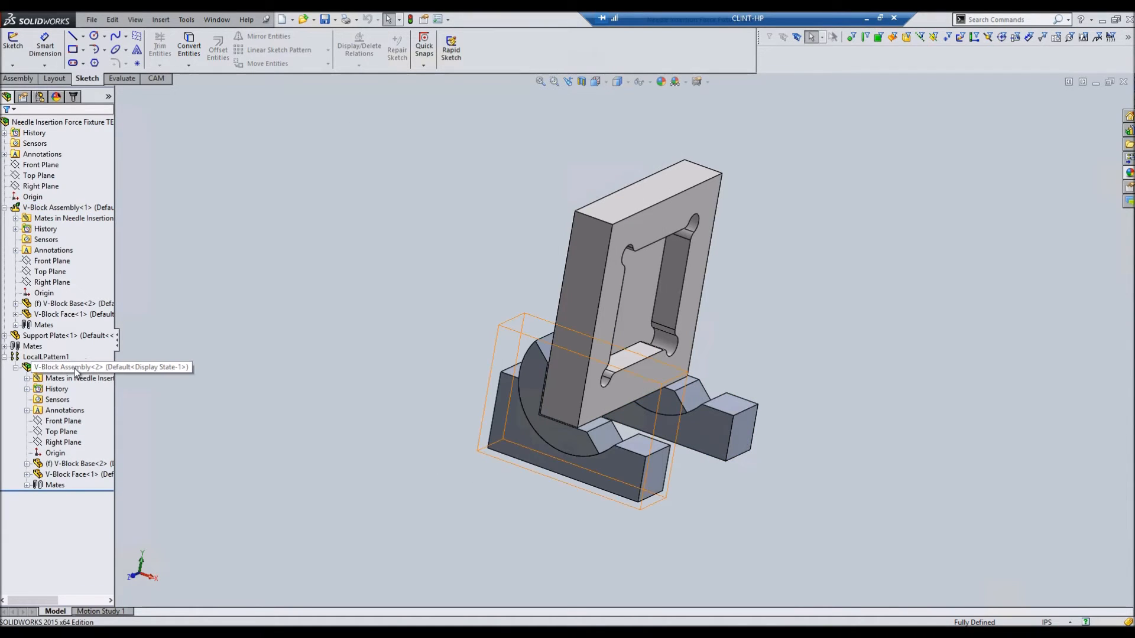
- Set the patterned V-Block Assembly<2> under LocalLPattern1 to Solve as Flexible
right_click(65, 366)
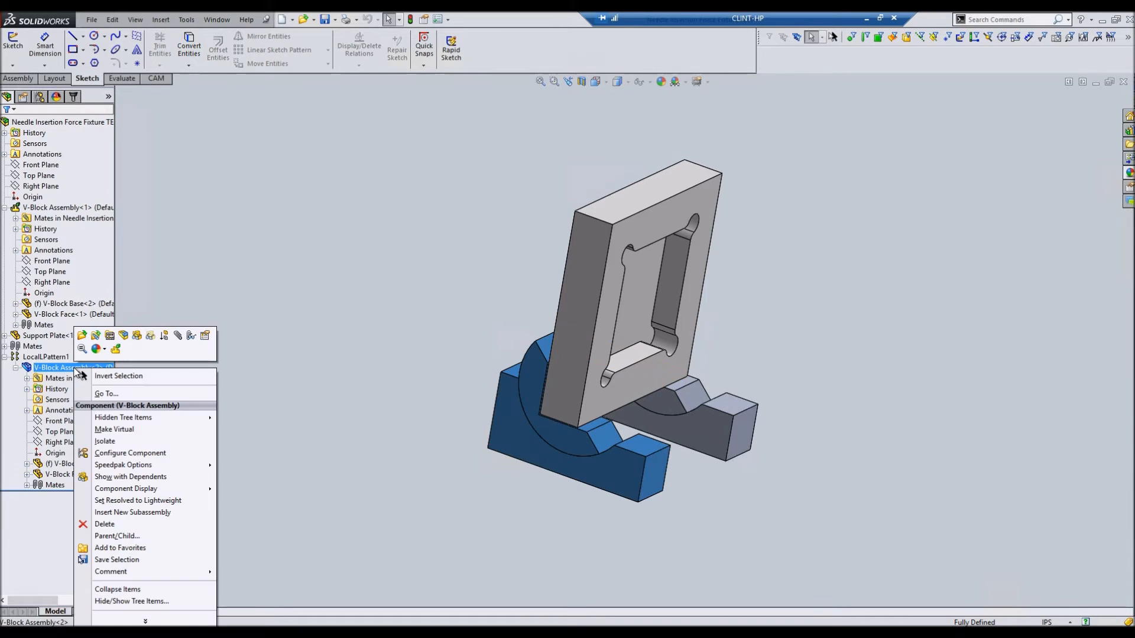
left_click(130, 453)
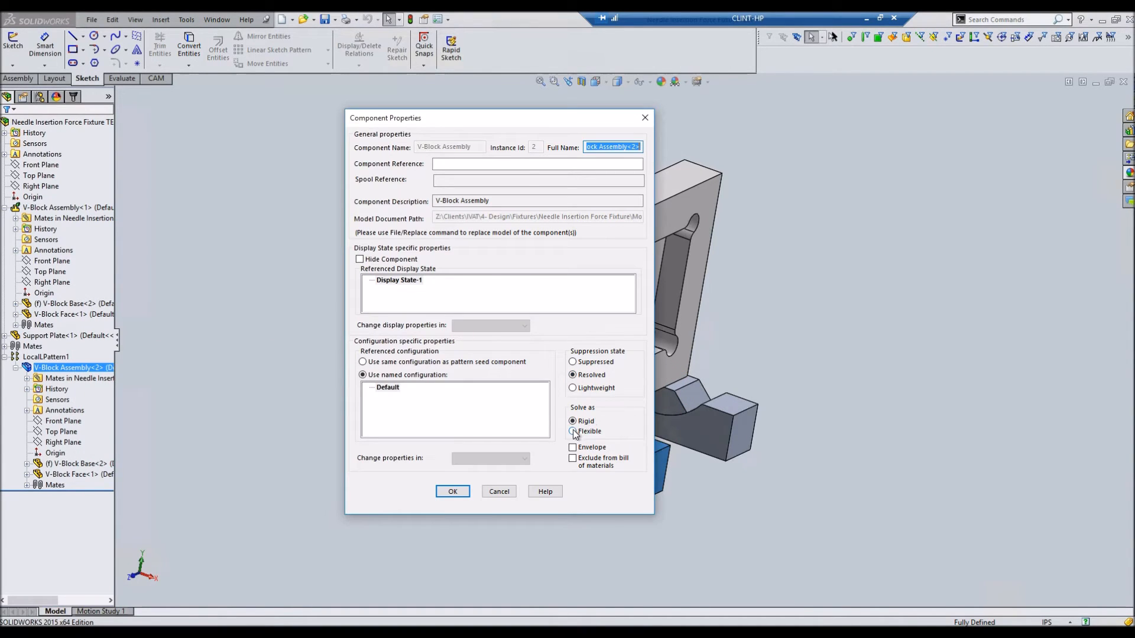
left_click(453, 491)
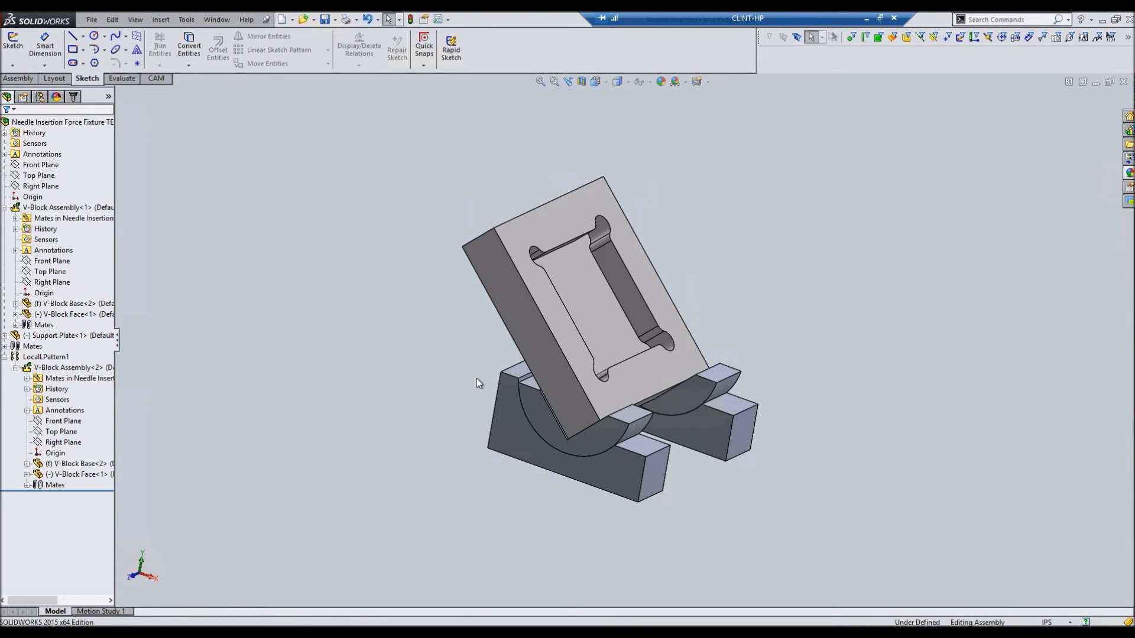
mouse_move(480, 377)
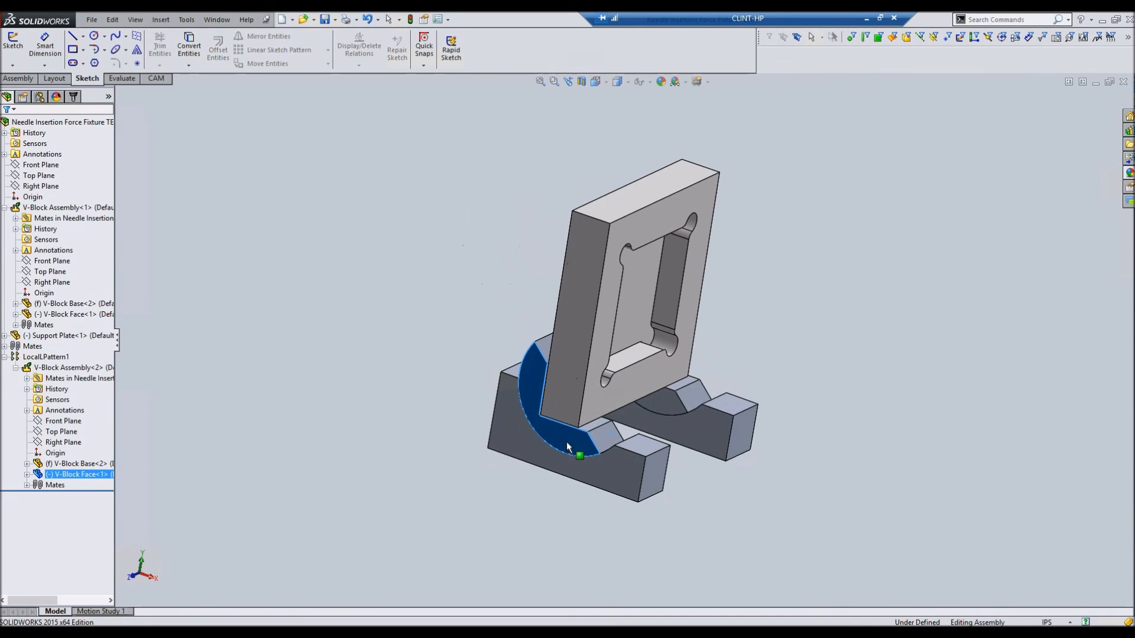
- Drag a V-Block Face so the support plate swings and ends tilted back on the V-blocks
left_click_drag(568, 447, 605, 437)
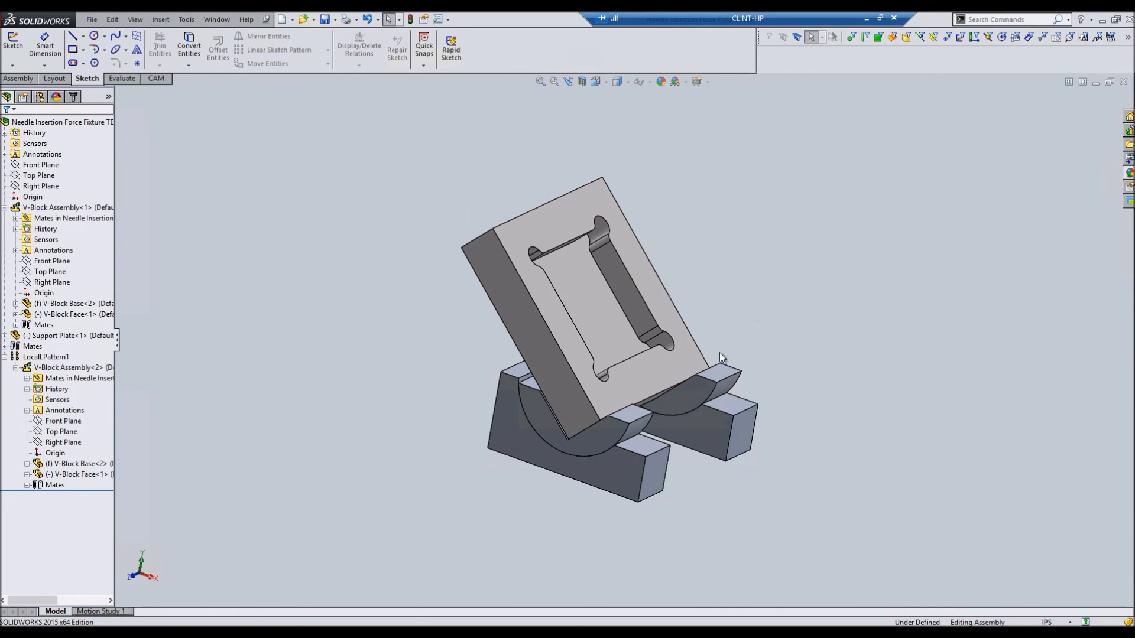
mouse_move(683, 385)
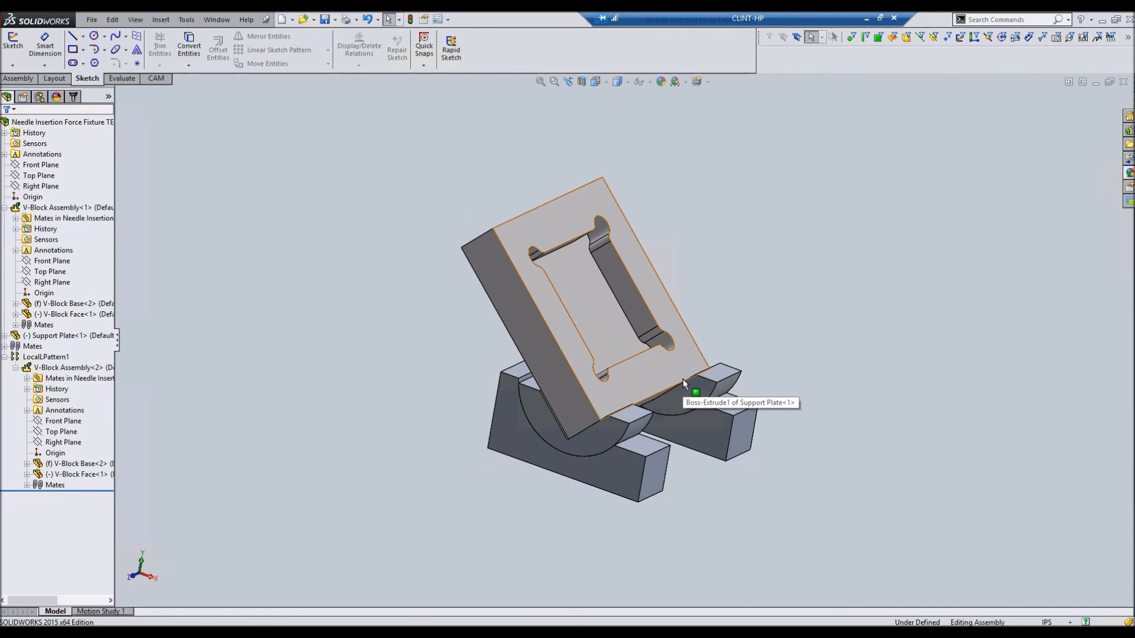
mouse_move(721, 310)
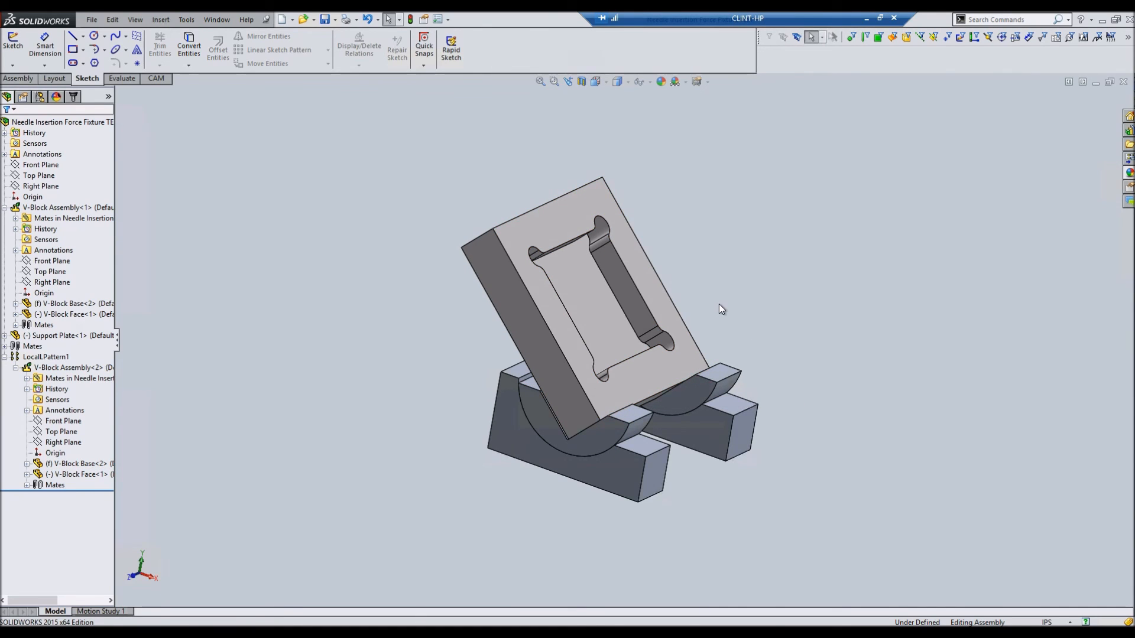